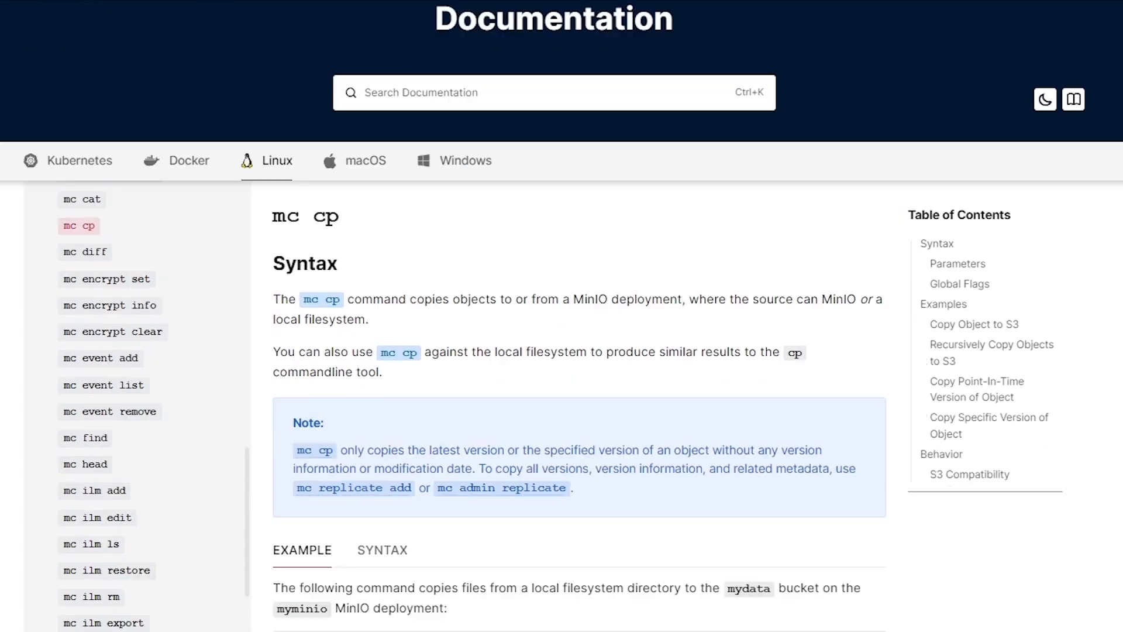
# - Scroll the mc cp documentation down past the Note to the EXAMPLE block and Parameters section
pyautogui.scroll(-3)
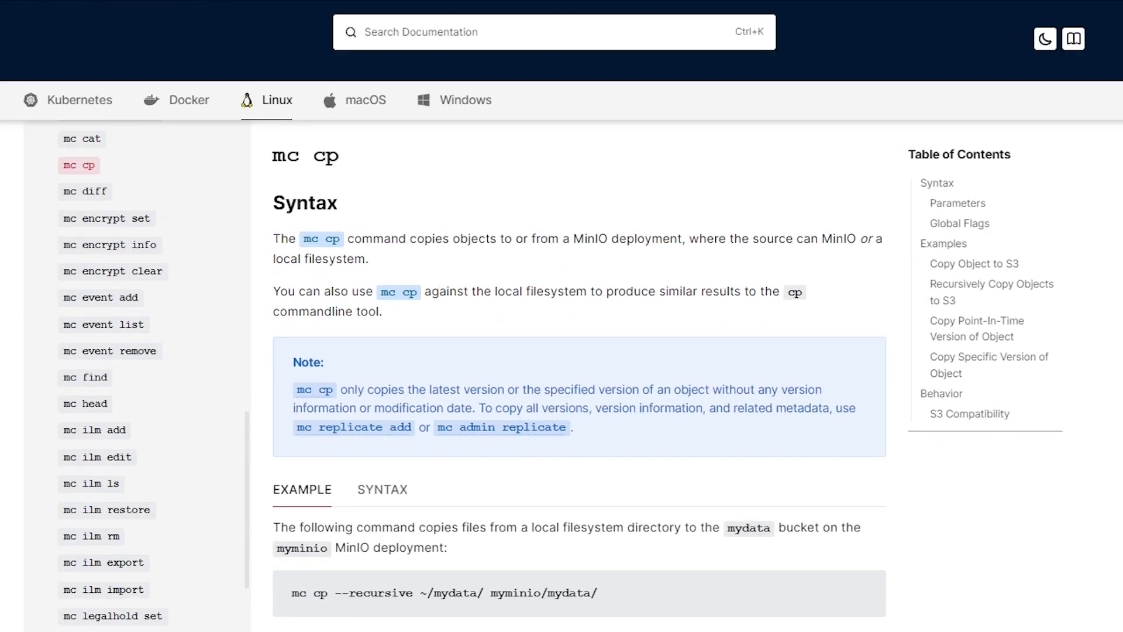
pyautogui.scroll(-3)
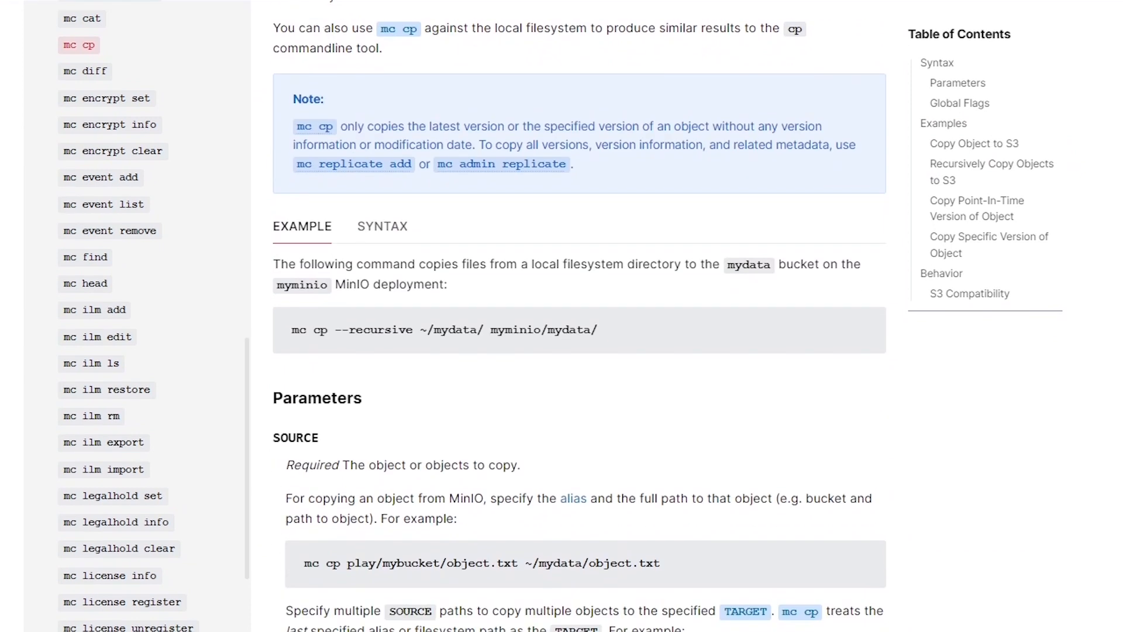
pyautogui.scroll(-3)
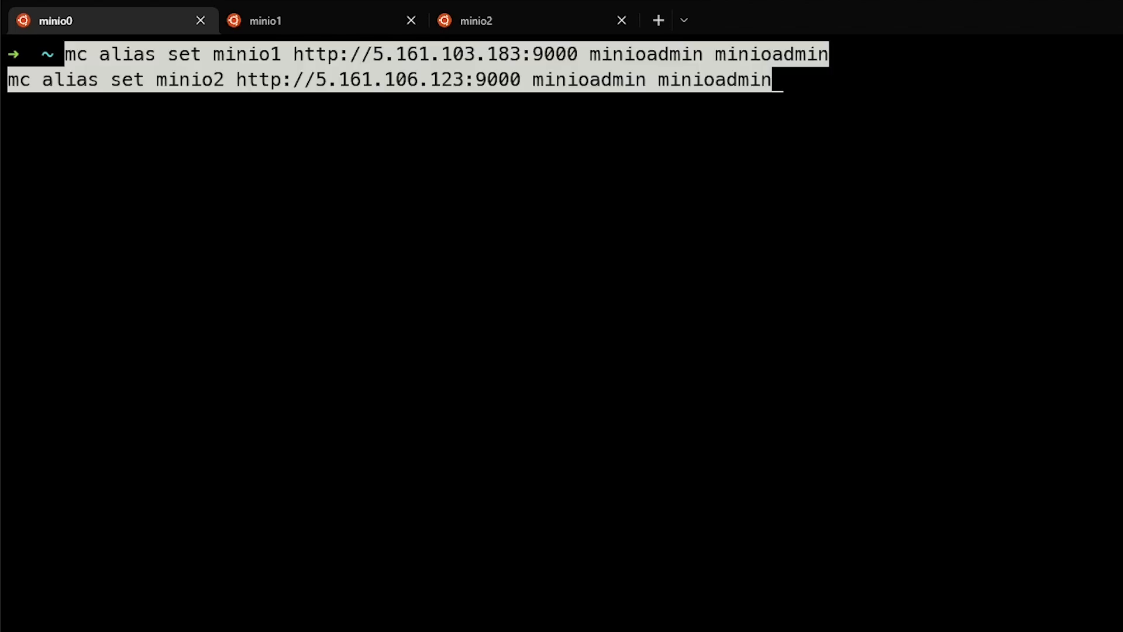
# - Add the minio1 and minio2 aliases, test-copy file1.txt as file2.txt, then delete file2.txt
pyautogui.press('Return')
pyautogui.write('ls')
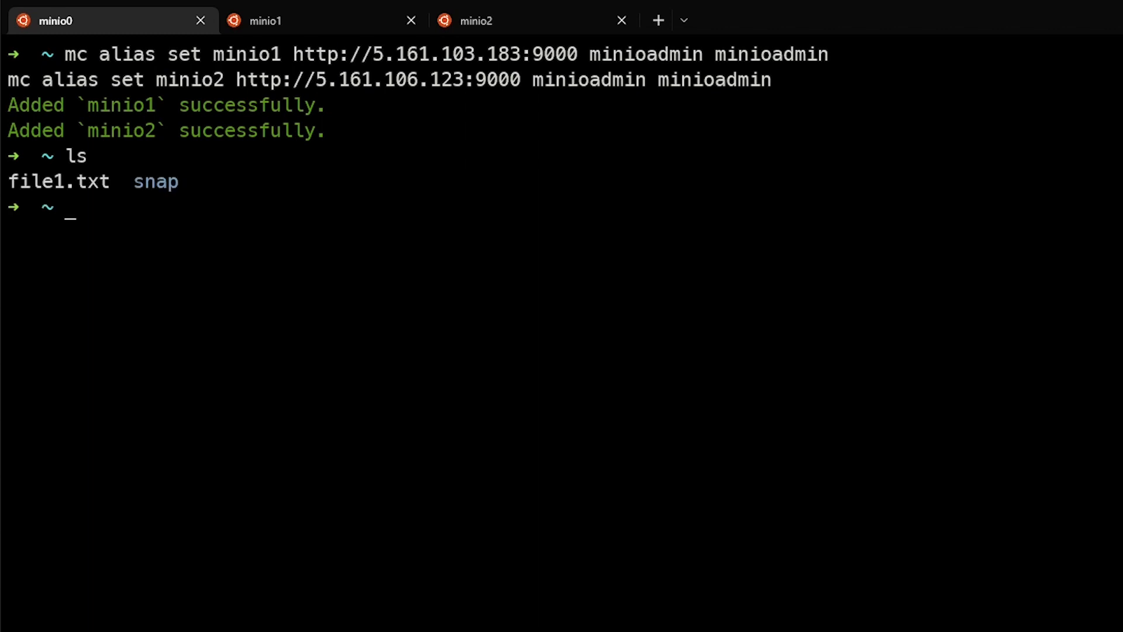
pyautogui.write('mc cp file1.txt file2.txt')
pyautogui.write('ls')
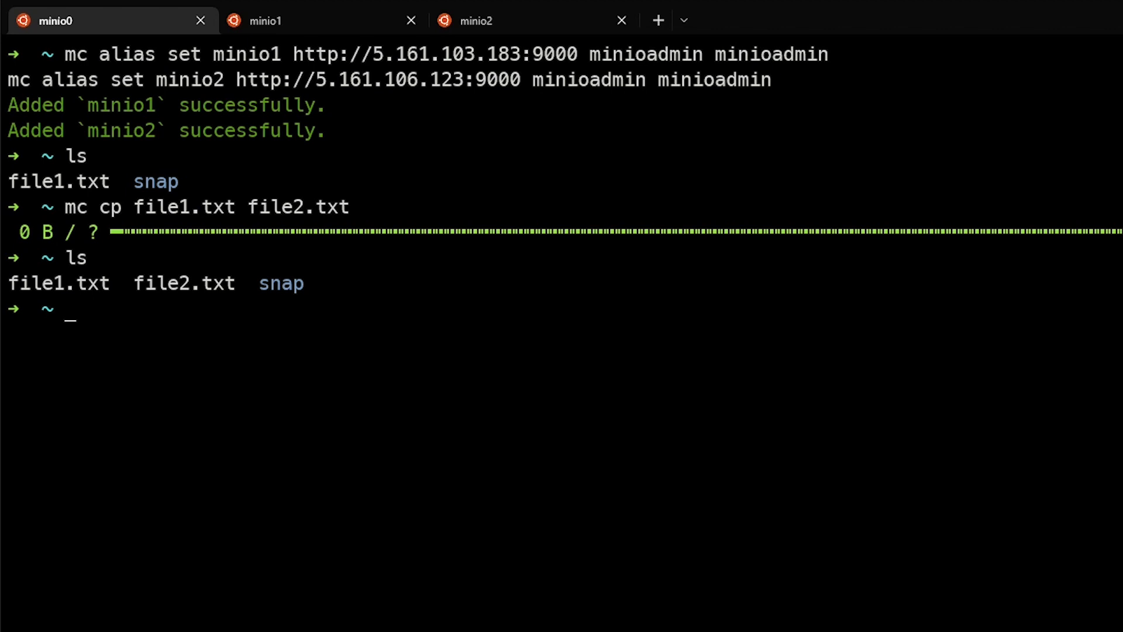
pyautogui.write('rm fi')
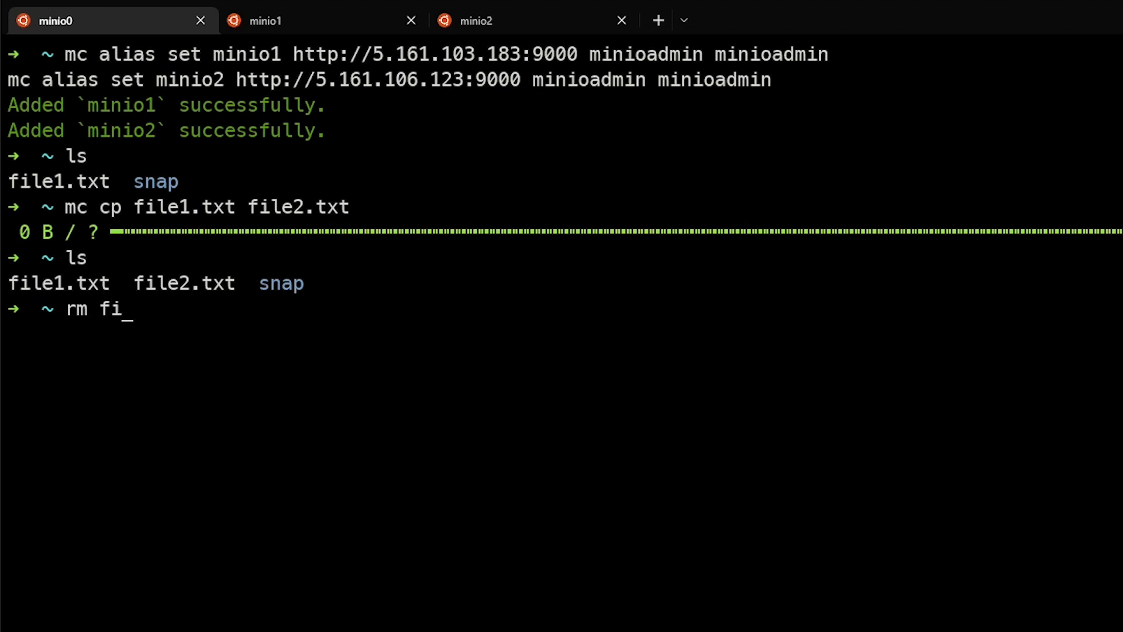
pyautogui.write('le2.txt')
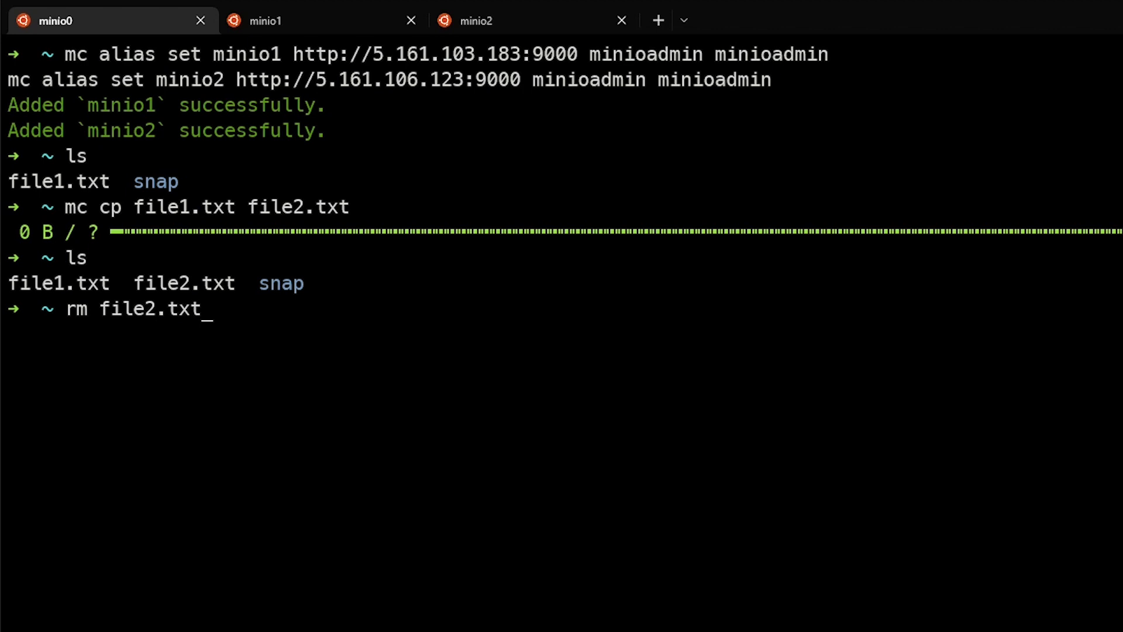
pyautogui.press('Return')
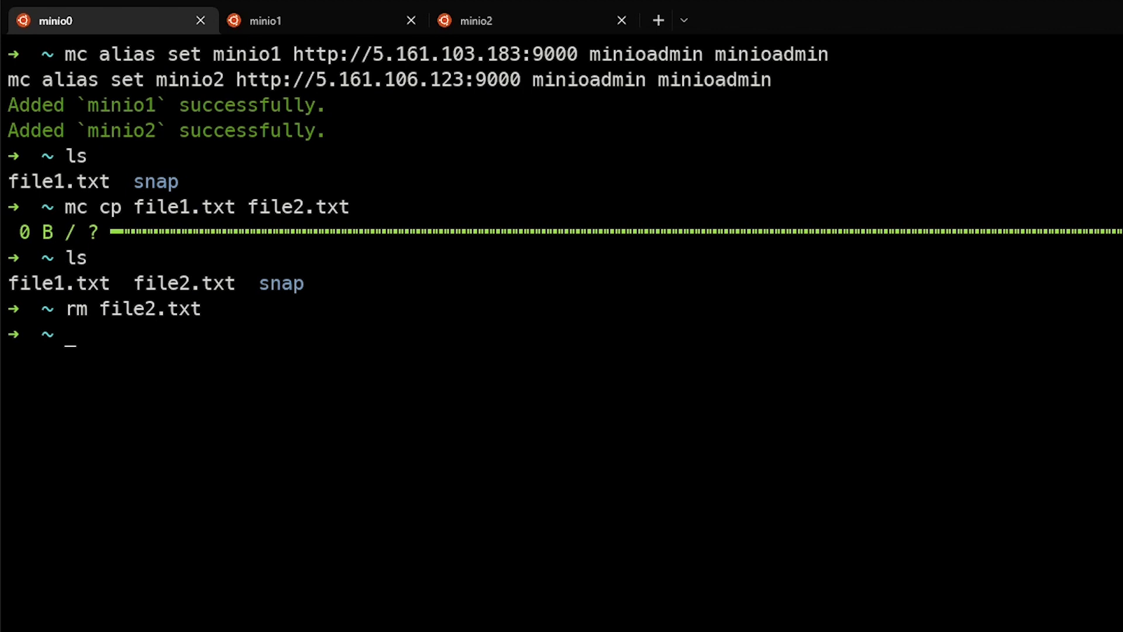
pyautogui.write('mc m')
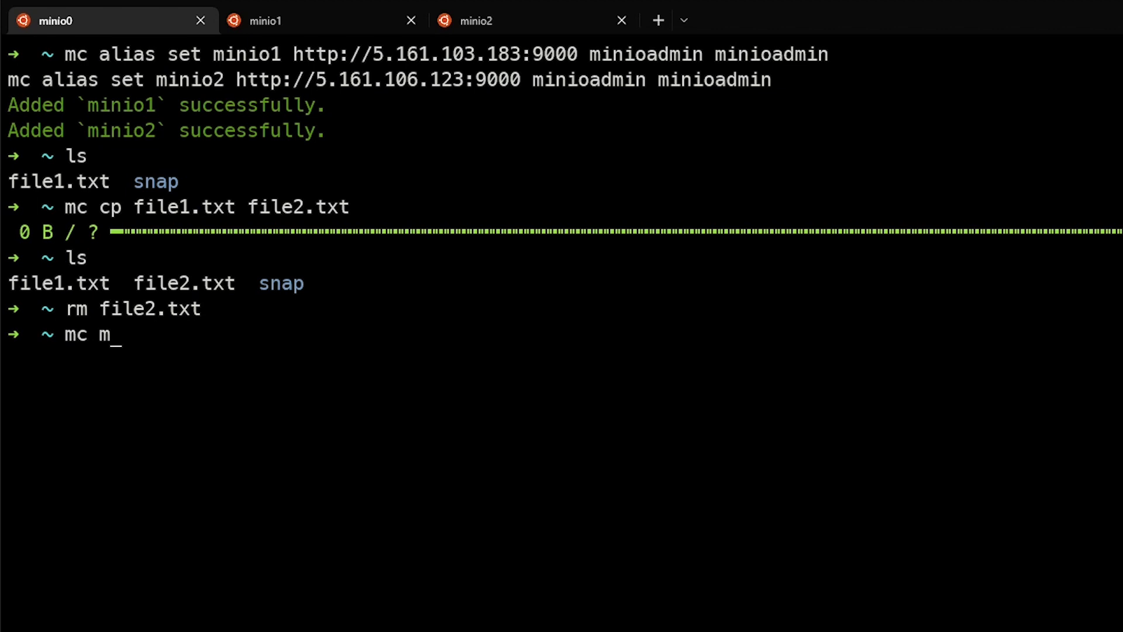
# - Create bucket testbucket1 on the minio1 server with mc mb
pyautogui.write('b mini')
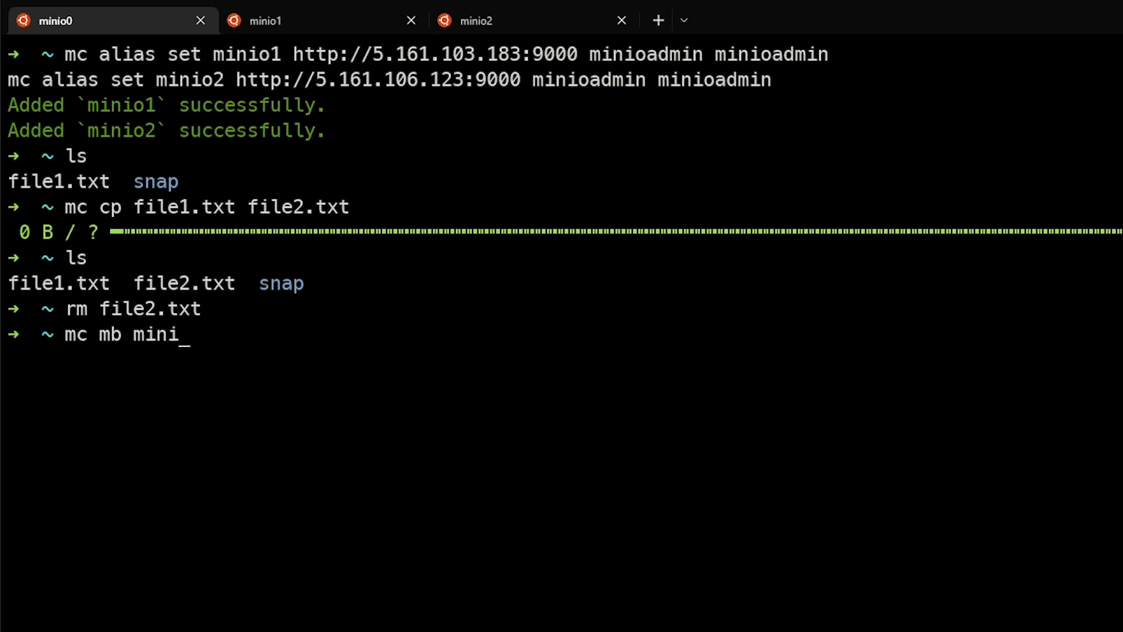
pyautogui.write('o1/testb')
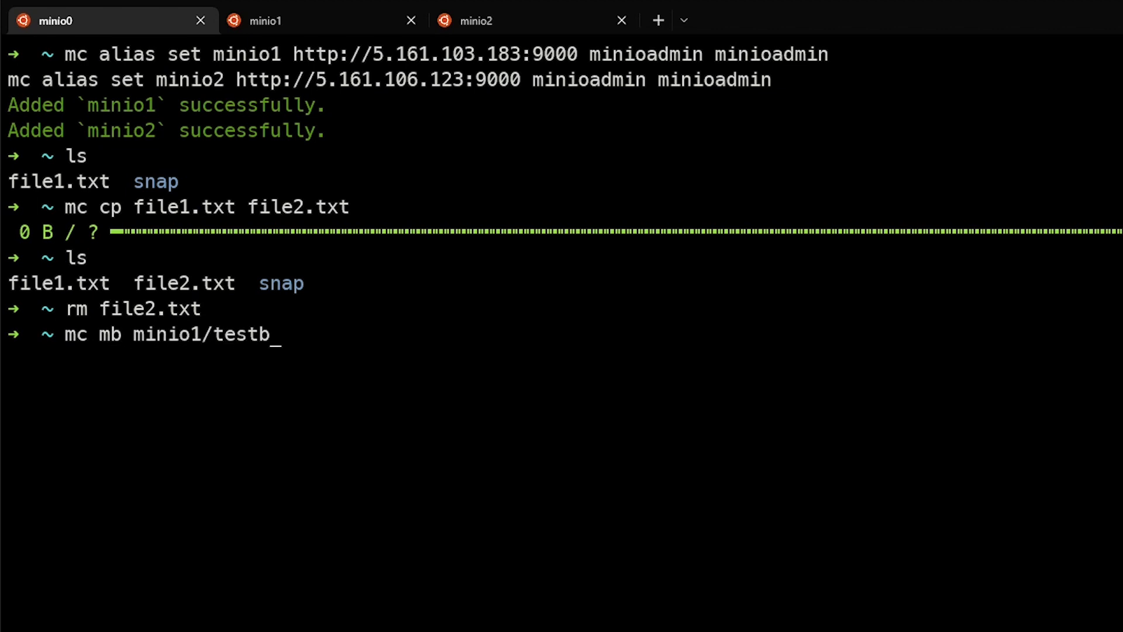
pyautogui.press('Return')
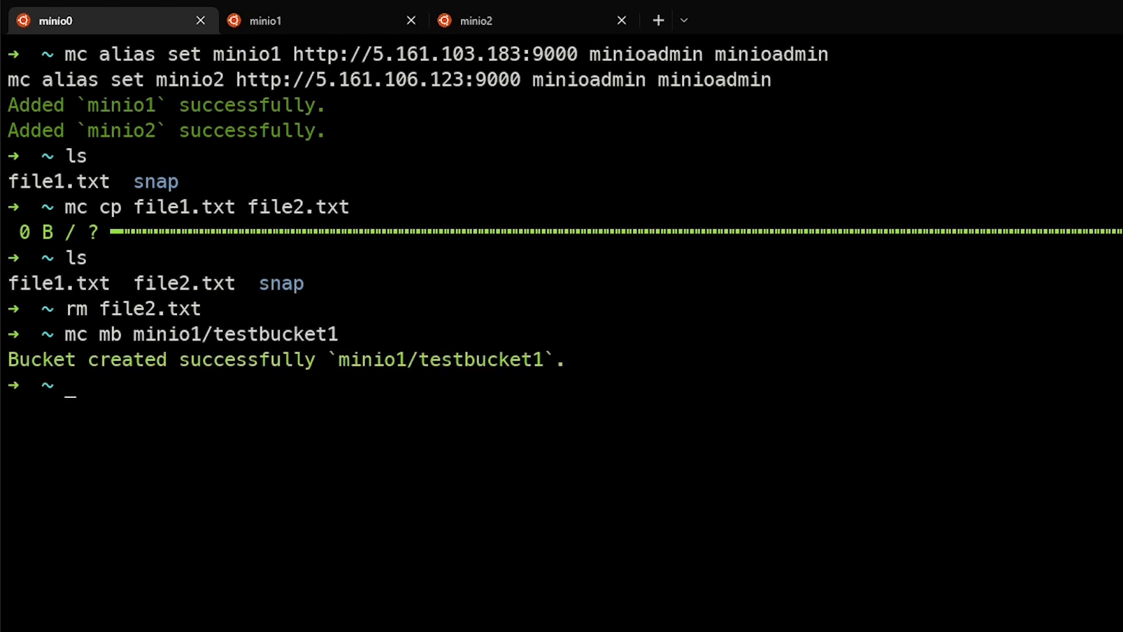
# - Run mc mb minio2/testbucket1, then copy ~/file1.txt to minio2/testbucket2/file1.txt
pyautogui.write('mc mb minio2/testbucket1')
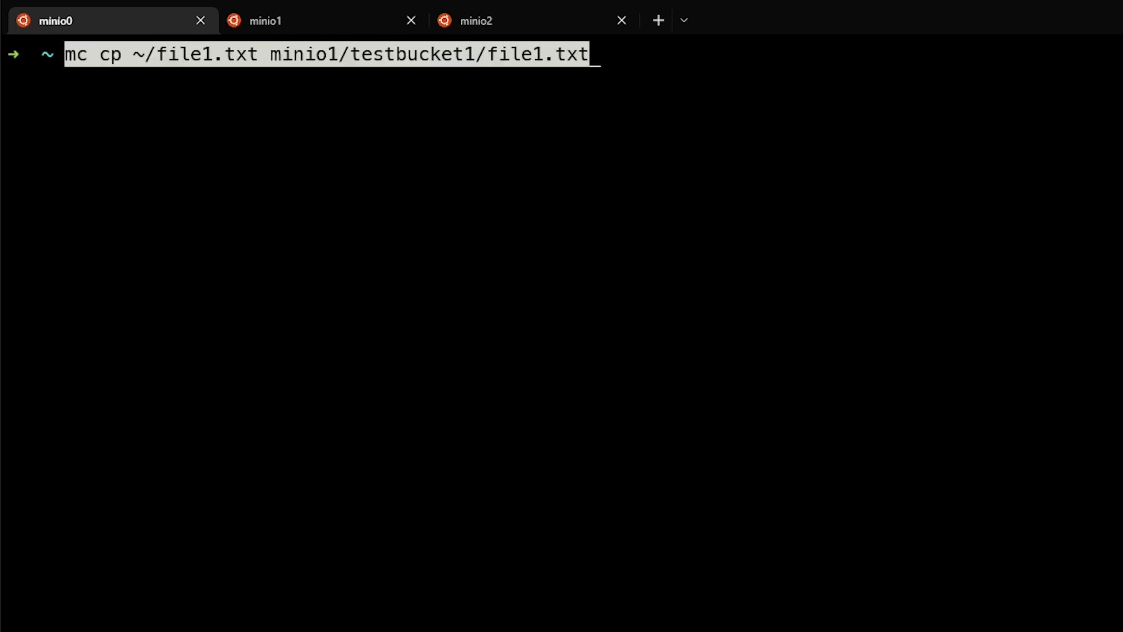
pyautogui.press('Return')
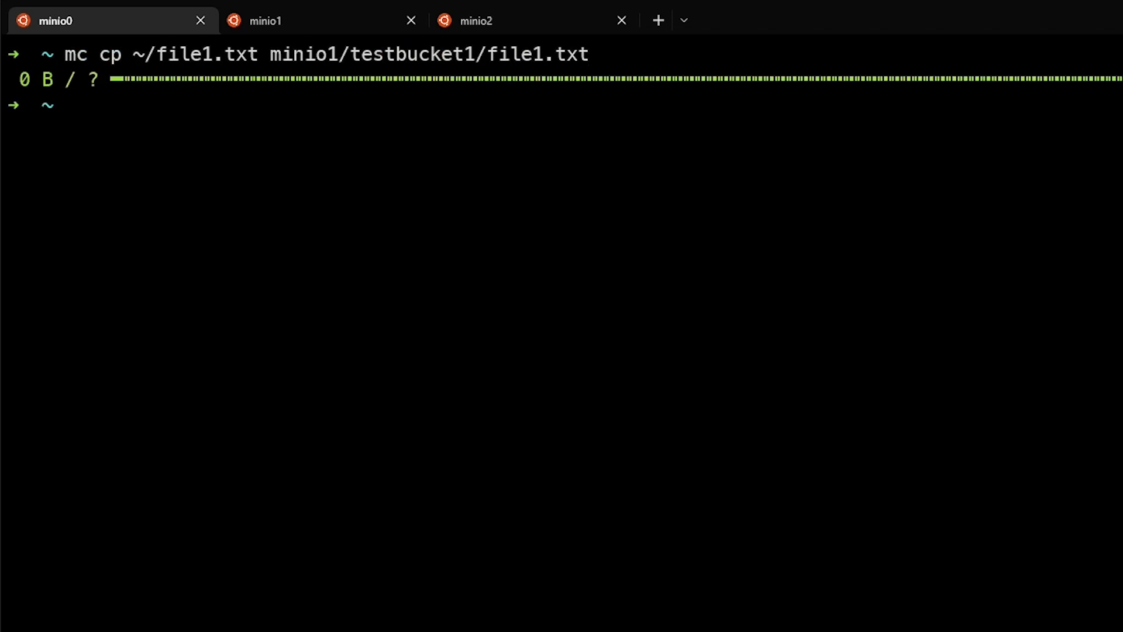
pyautogui.write('mc cp ~/file1.txt minio2/testbucket2/file1.txt')
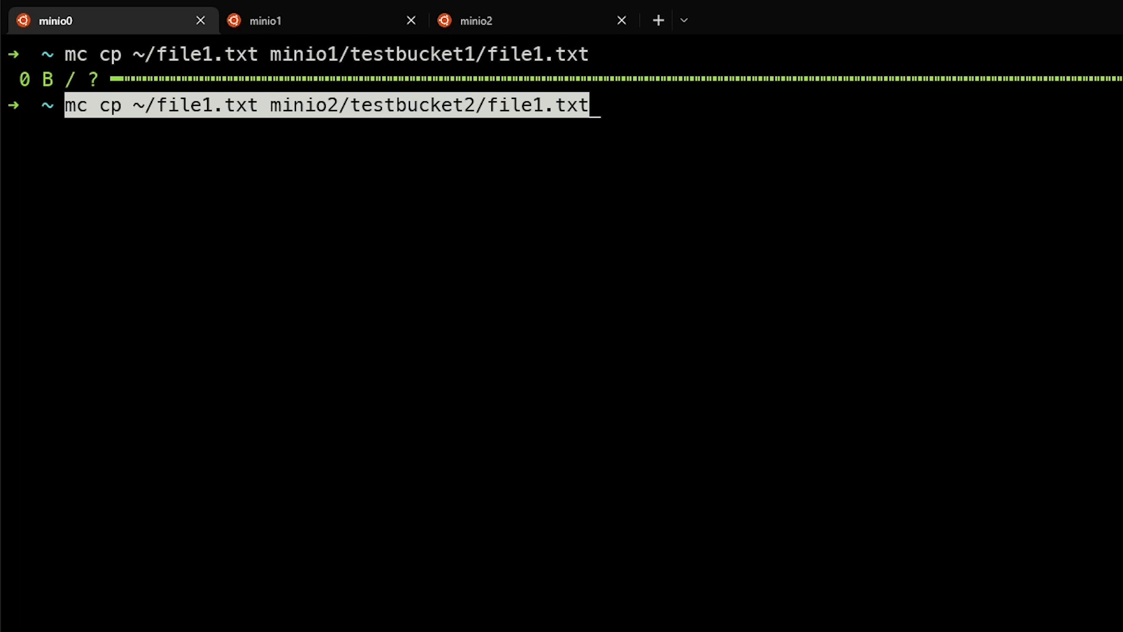
pyautogui.press('Return')
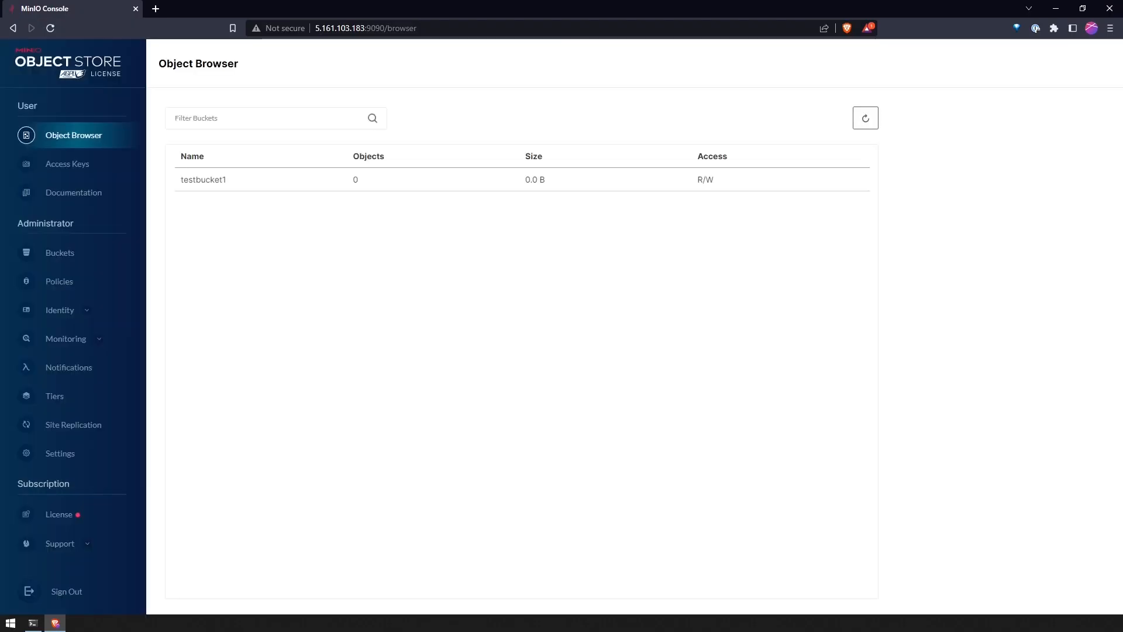
# - Open testbucket1 to view file1.txt, then switch to the minio2 console tab in fullscreen
pyautogui.click(203, 179)
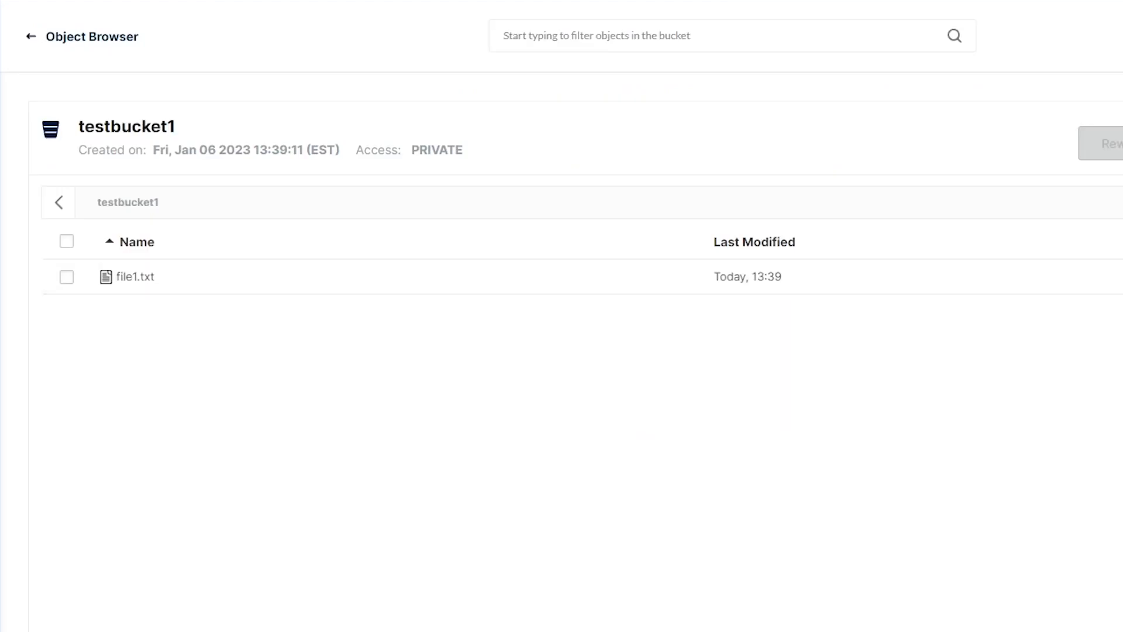
pyautogui.click(30, 36)
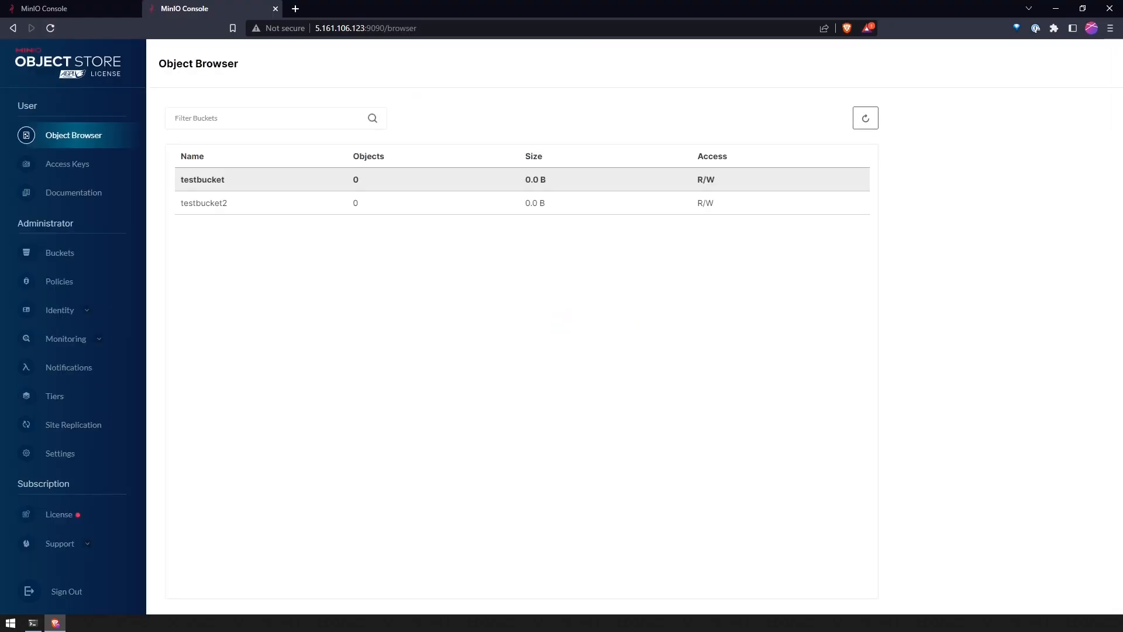
pyautogui.press('F11')
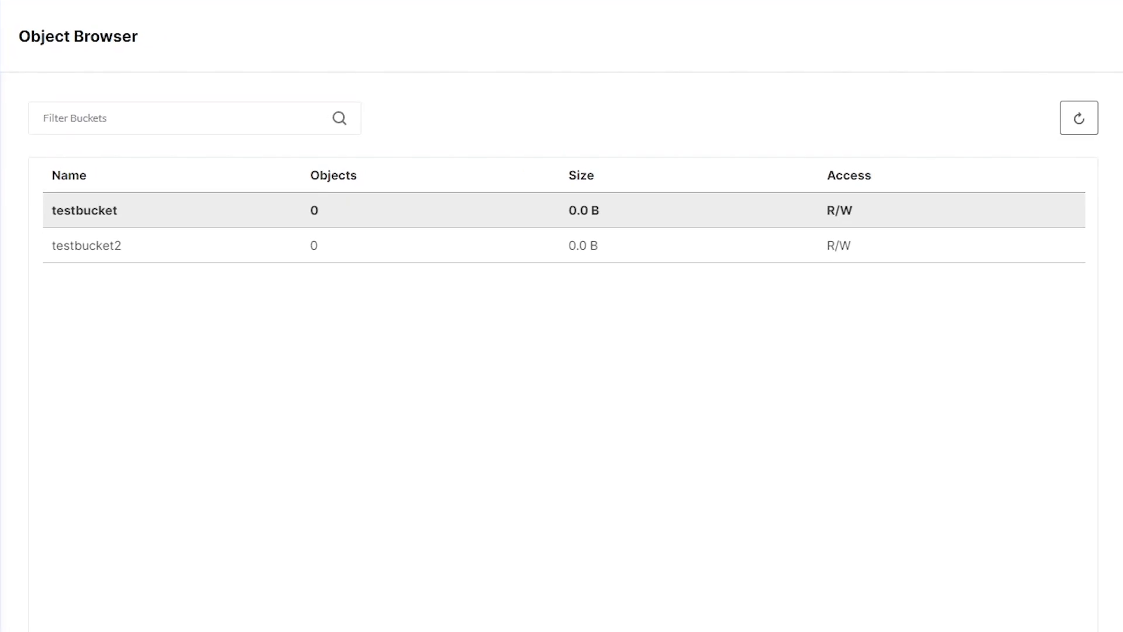
pyautogui.click(86, 246)
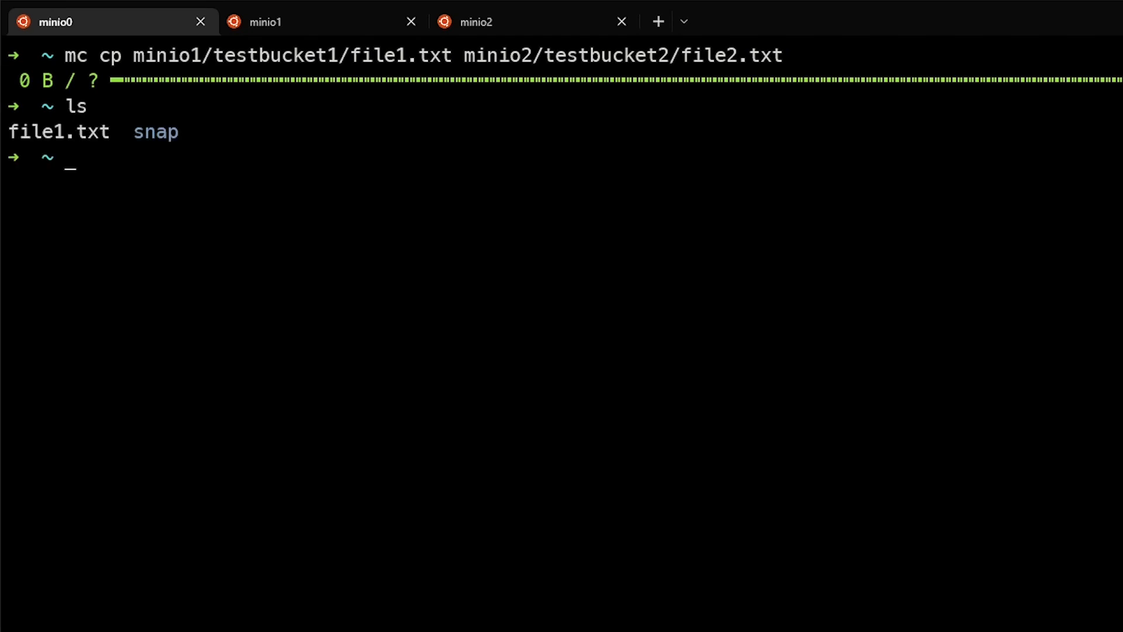
# - Download minio2/testbucket2/file2.txt to ~/file2.txt in the home directory
pyautogui.write('mc cp minio2/testbucket2/file2.txt ~/file2.txt')
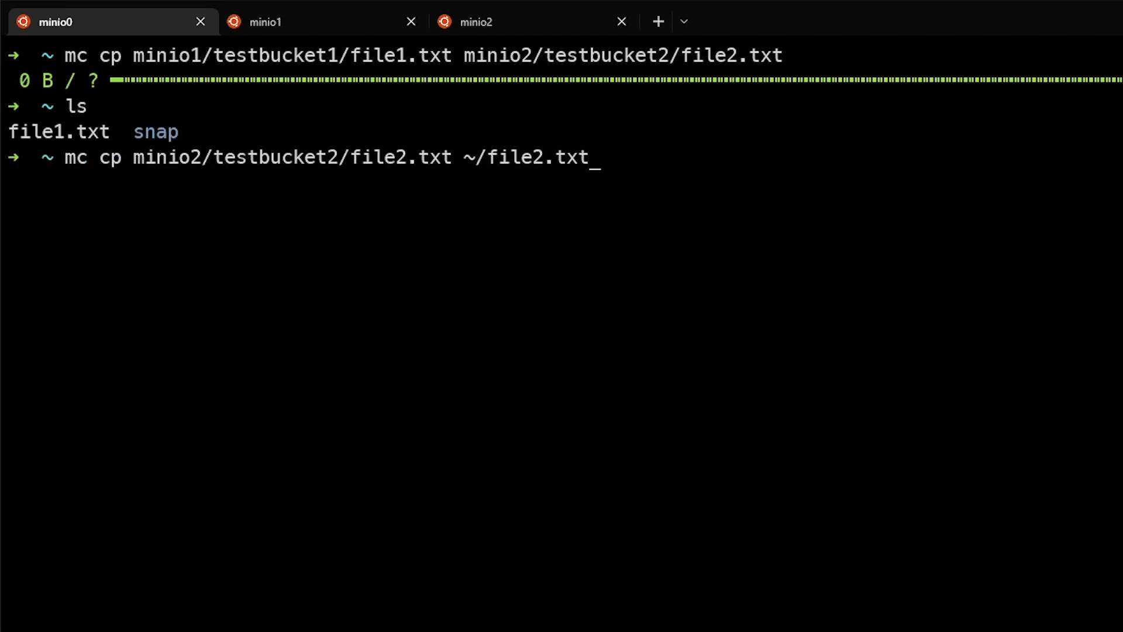
pyautogui.press('Return')
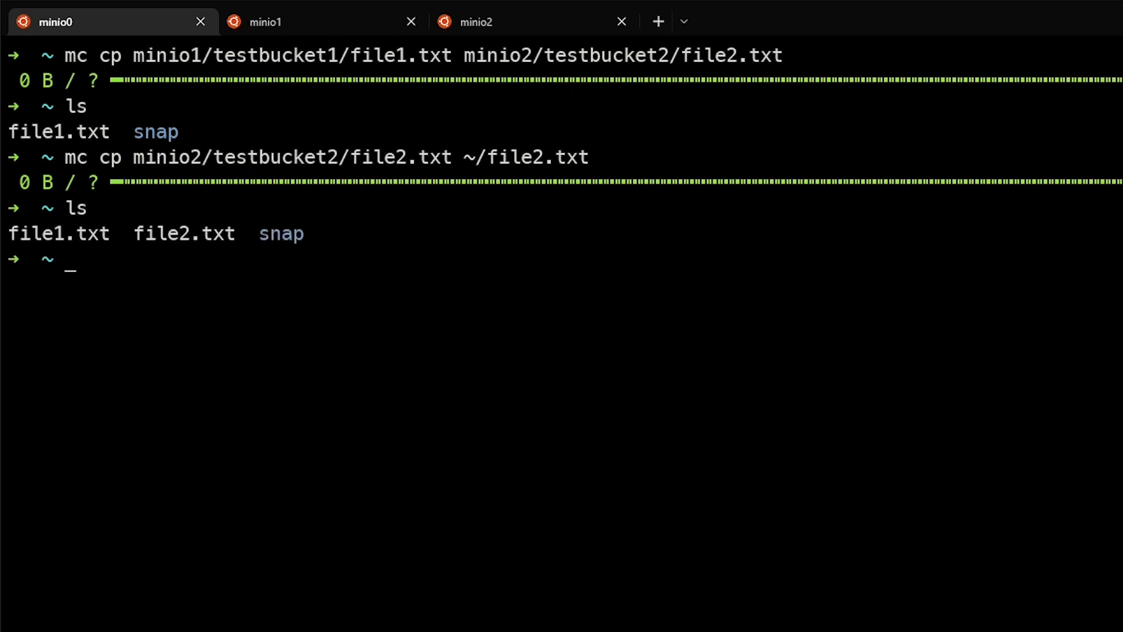